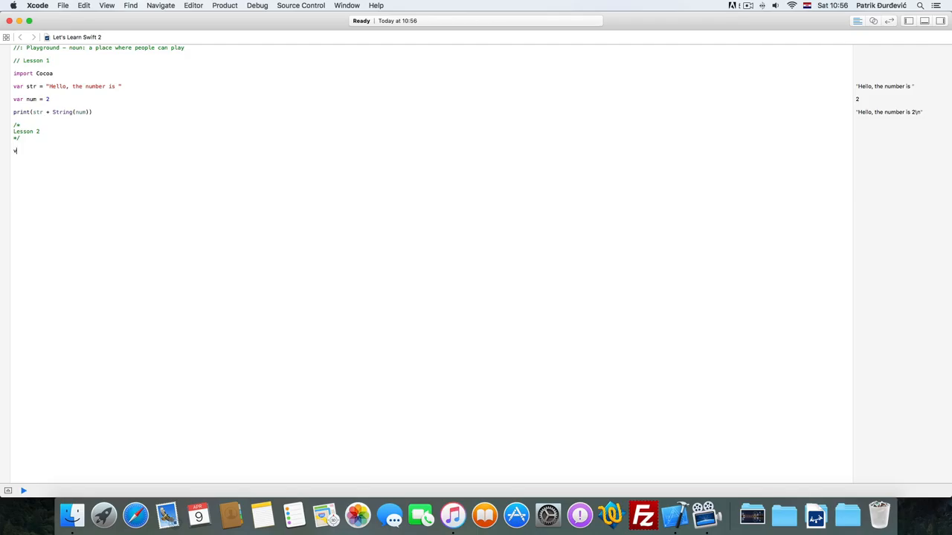
# - Write var nameOfVariable = 'asd' under Lesson 2, then strip it back to var nameOfVariable
pyautogui.write('var')
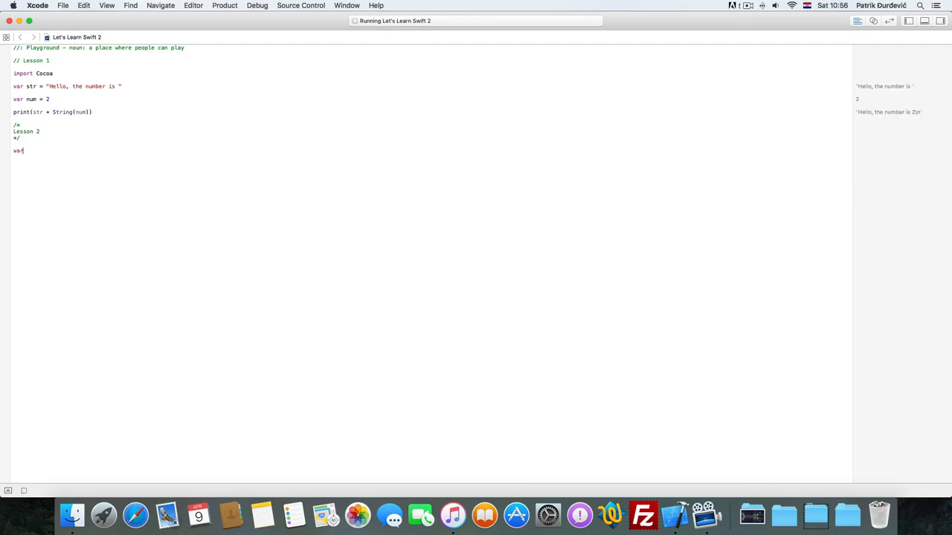
pyautogui.write('" "')
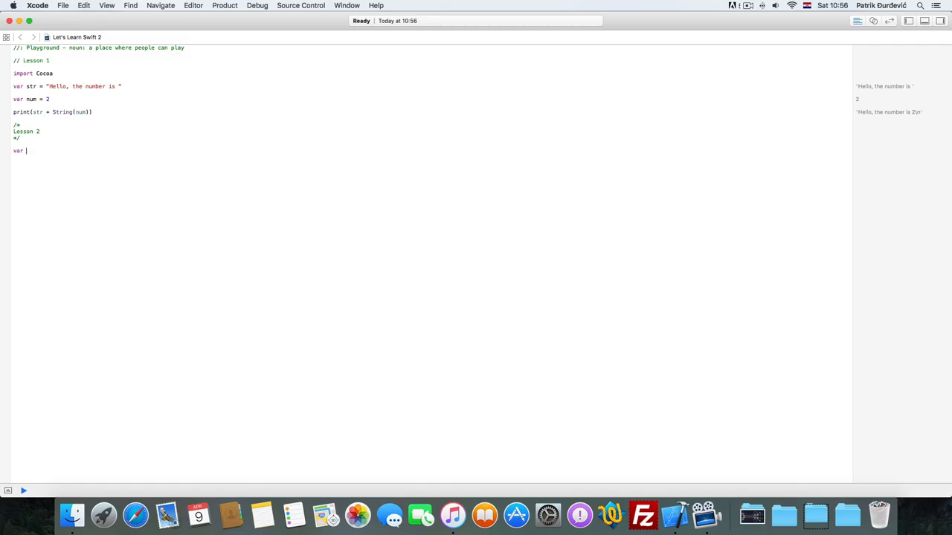
pyautogui.write('nameOfM')
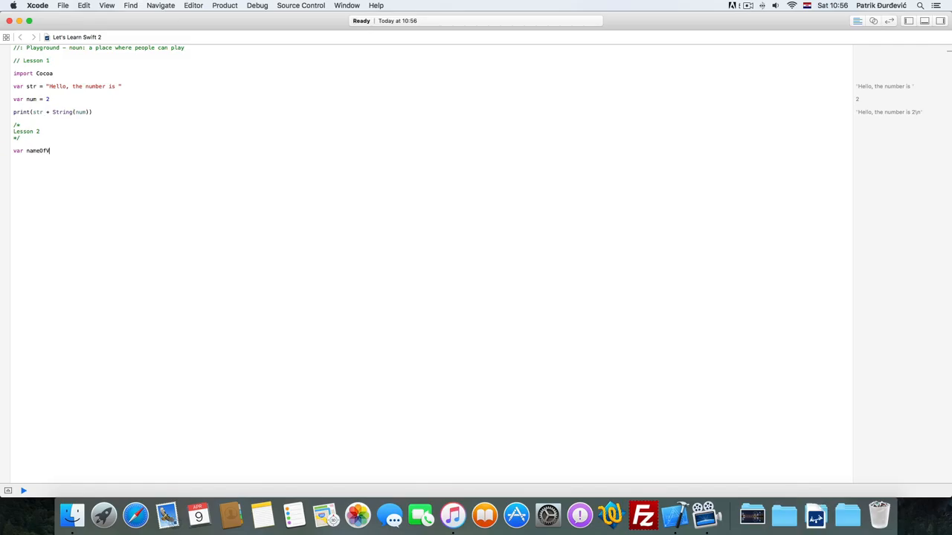
pyautogui.write('ariable')
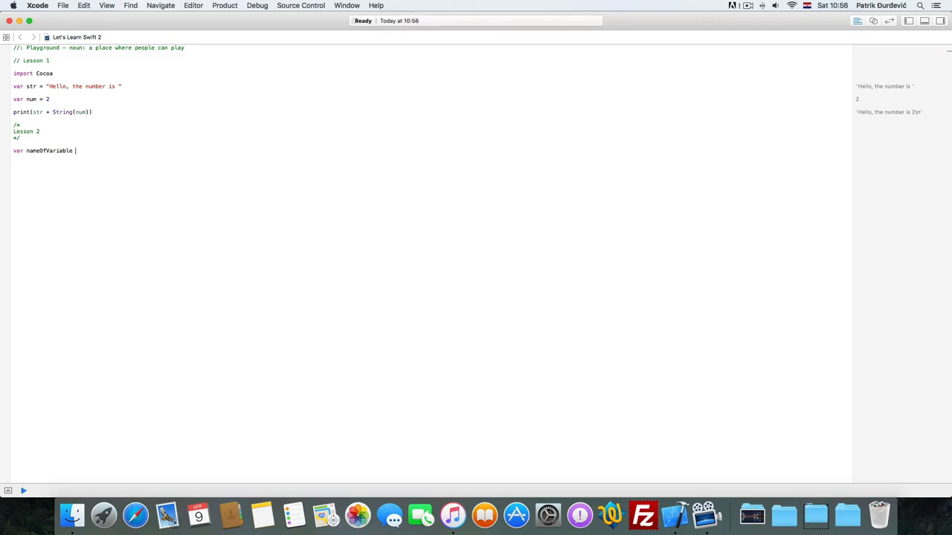
pyautogui.write('=')
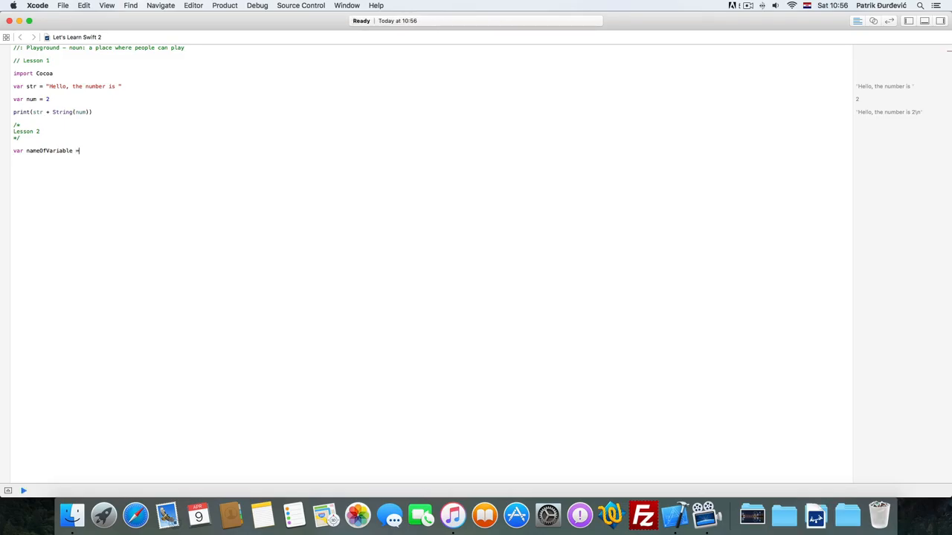
pyautogui.write('"asd')
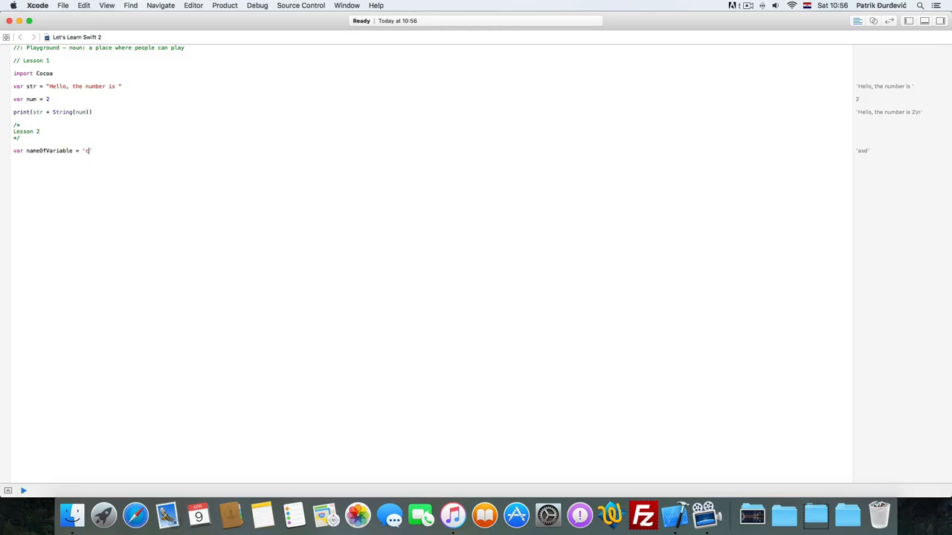
pyautogui.write("'")
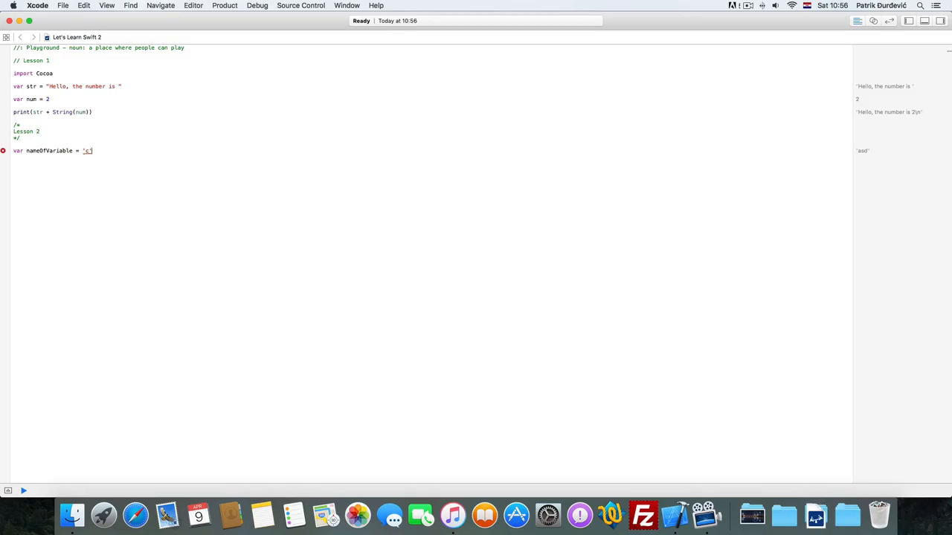
pyautogui.press('backspace')
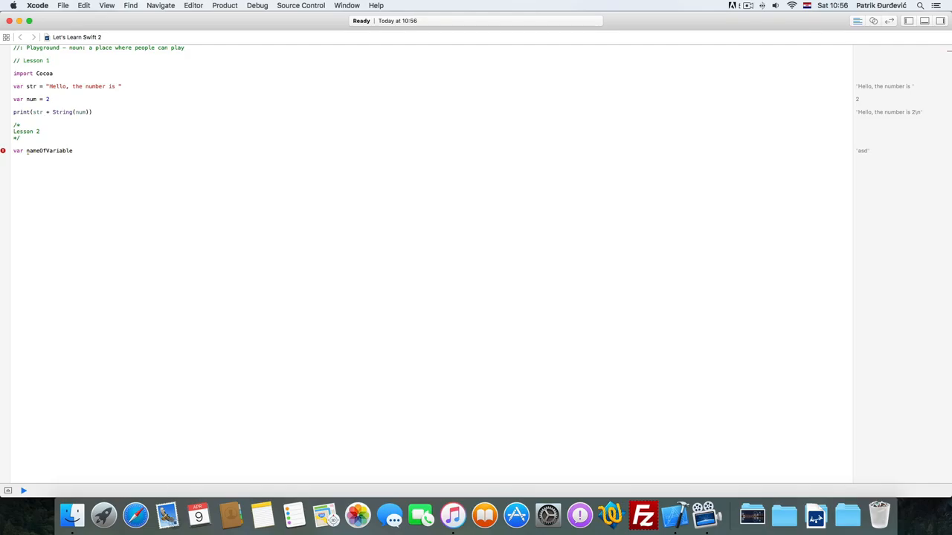
# - Add a ':Int' type annotation to nameOfVariable and attempt a string assignment below it
pyautogui.write(':')
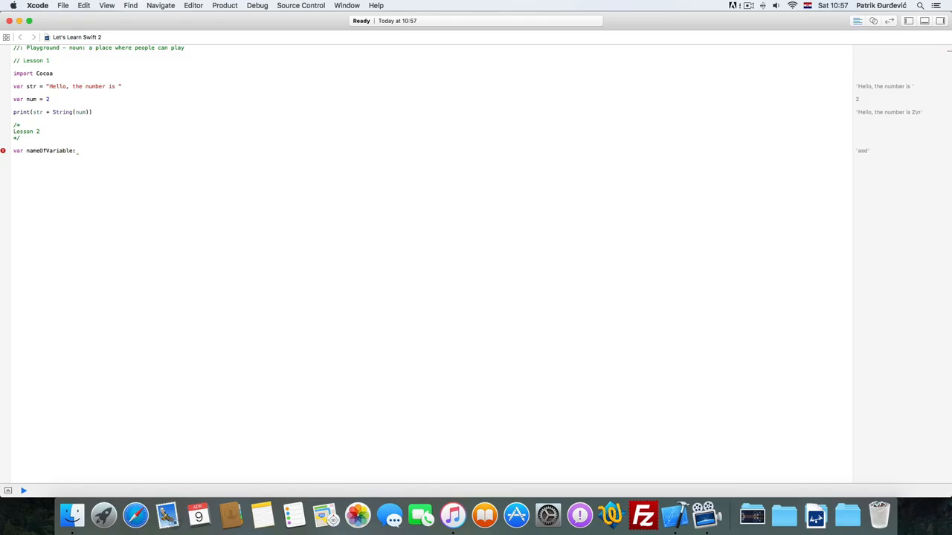
pyautogui.write(':')
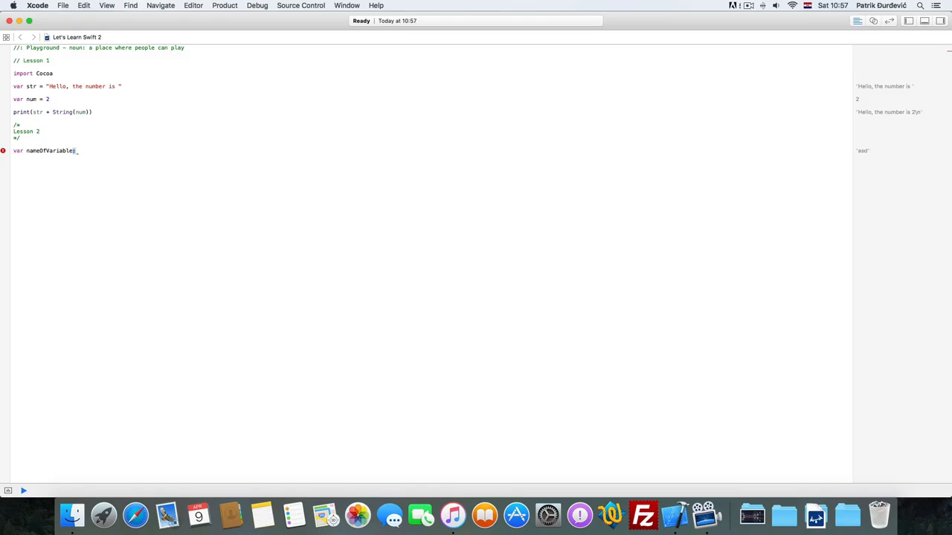
pyautogui.write(':')
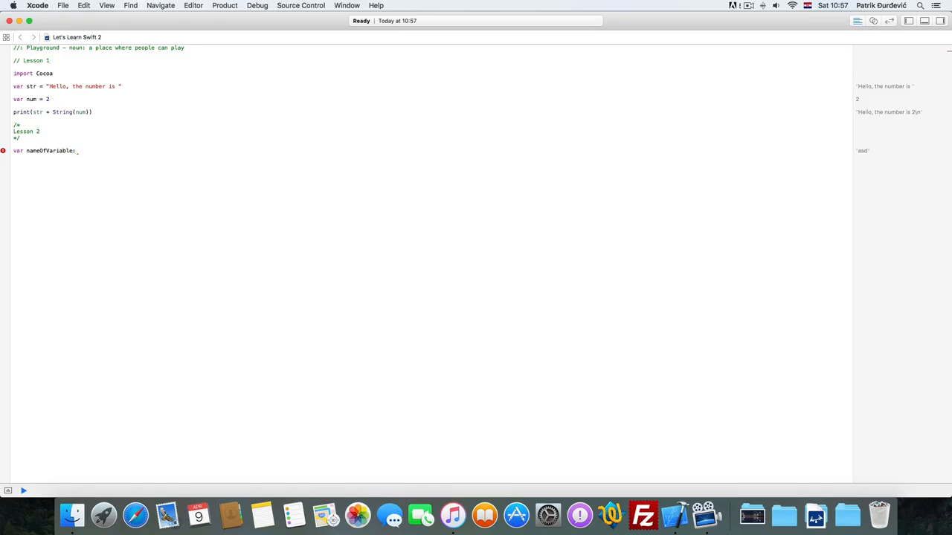
pyautogui.write(':Int')
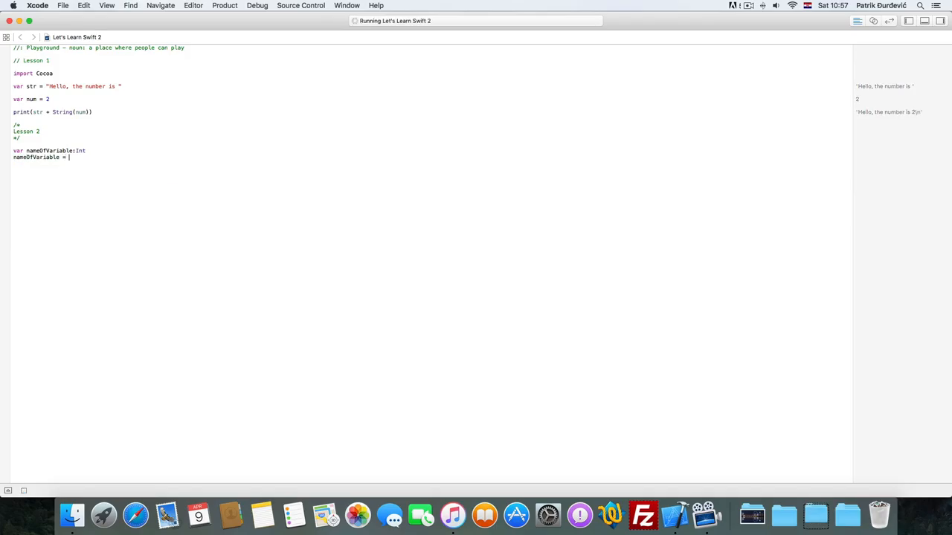
pyautogui.write('"a')
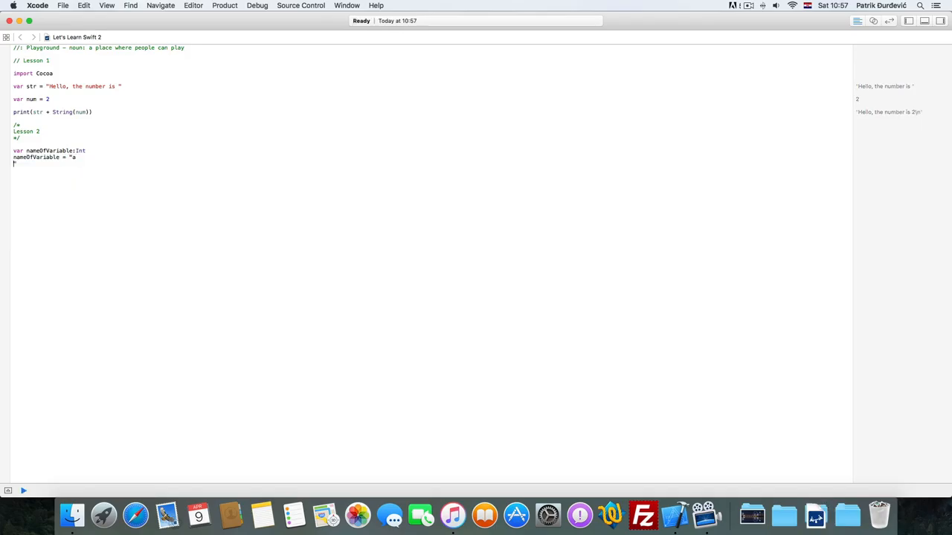
pyautogui.write('"')
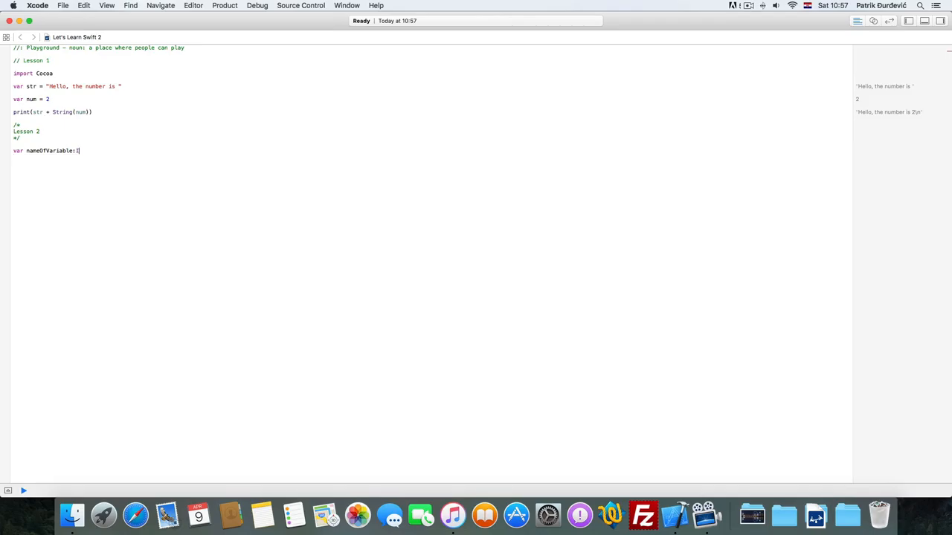
# - Type nameOfVariable as String and assign it "asd", then replace the value with 98
pyautogui.write('String')
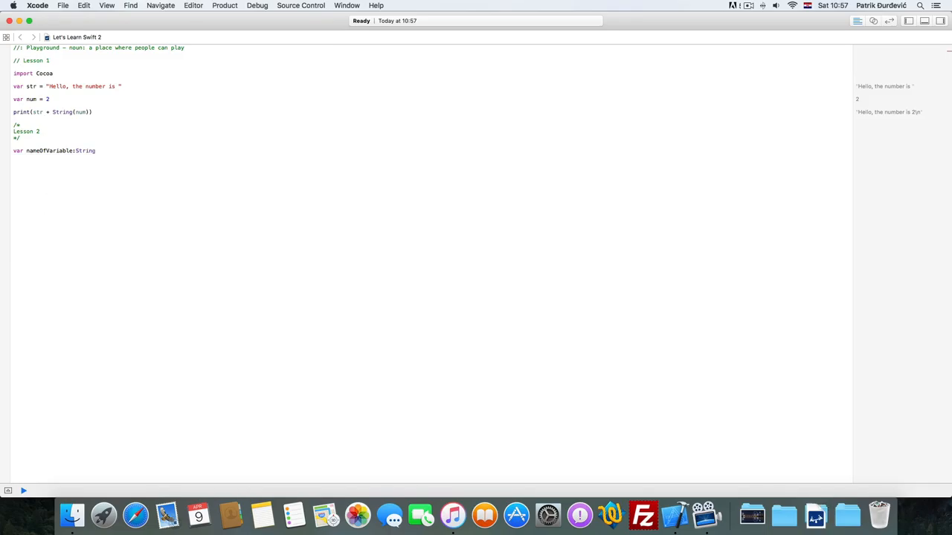
pyautogui.write('nameOfVariable = "a')
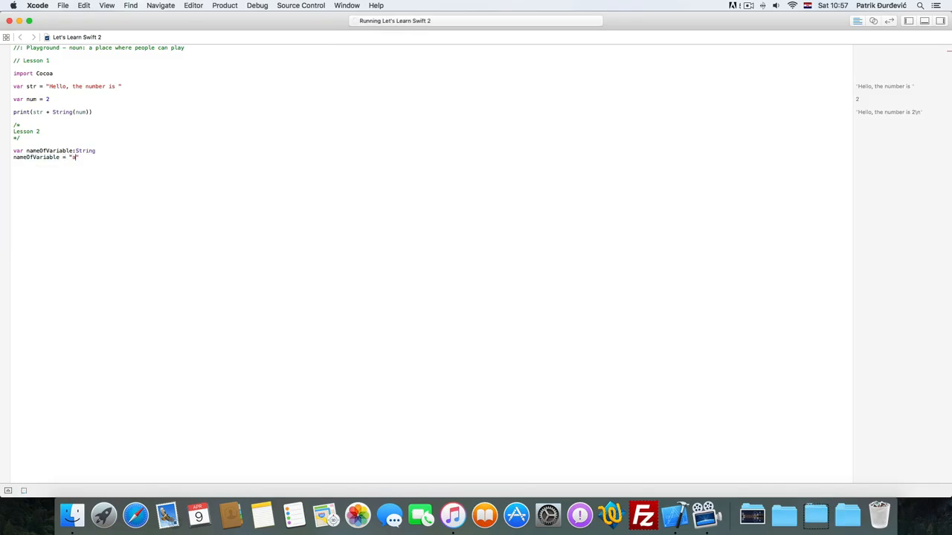
pyautogui.write('asd')
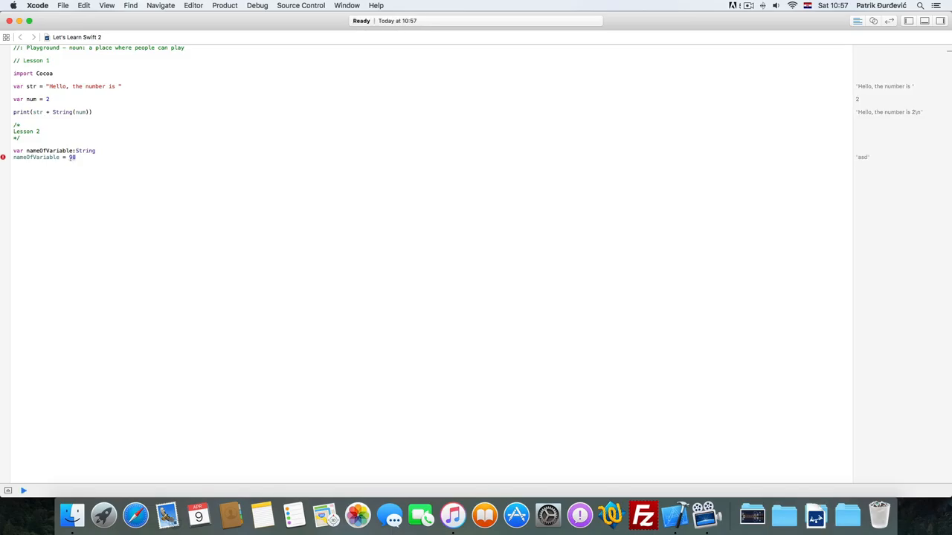
# - Retype nameOfVariable as Int, Double, then Float, and assign 98.2 so the sidebar shows 98.2
pyautogui.doubleClick(84, 150)
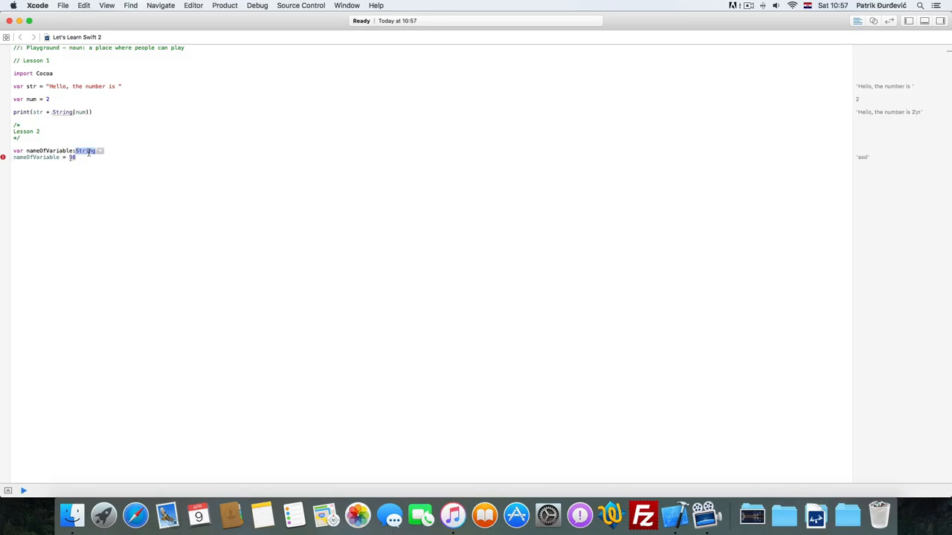
pyautogui.write('Int')
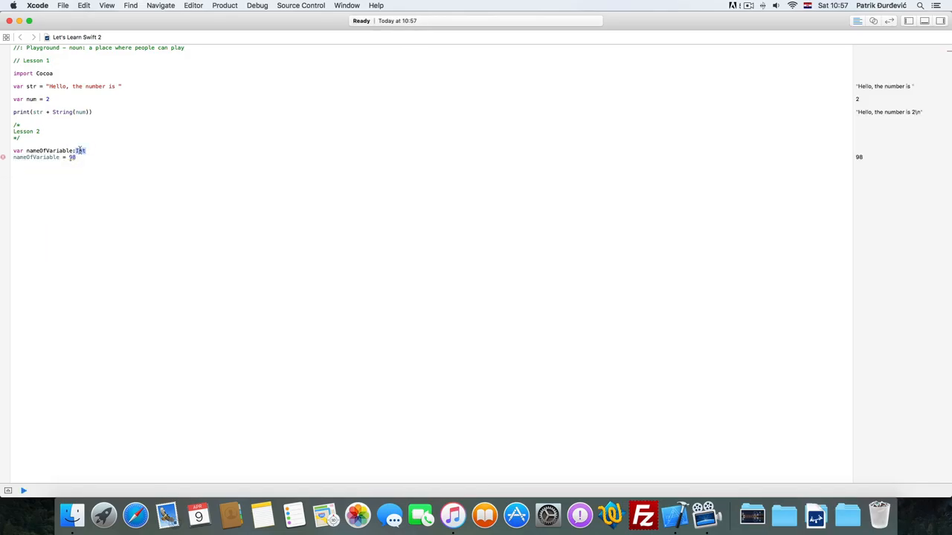
pyautogui.write('Double')
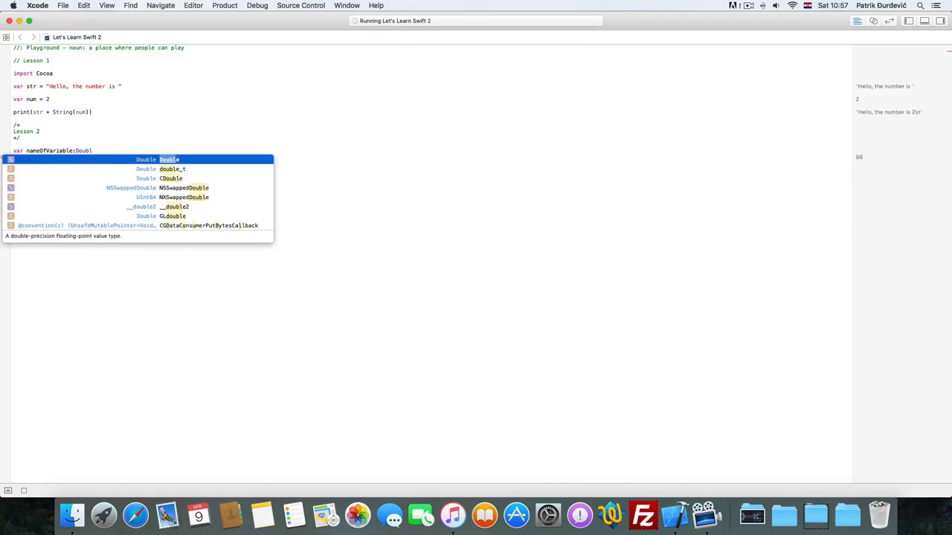
pyautogui.write('Float')
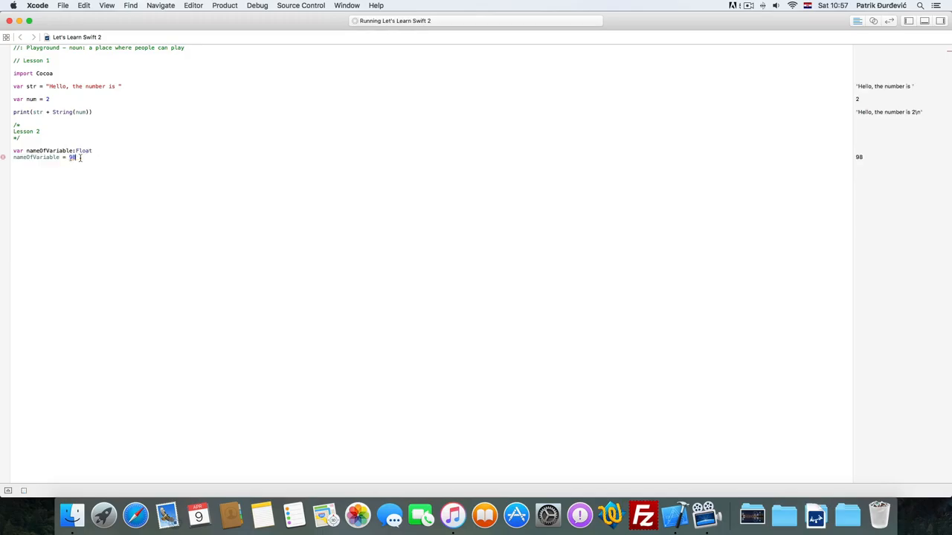
pyautogui.write('.2')
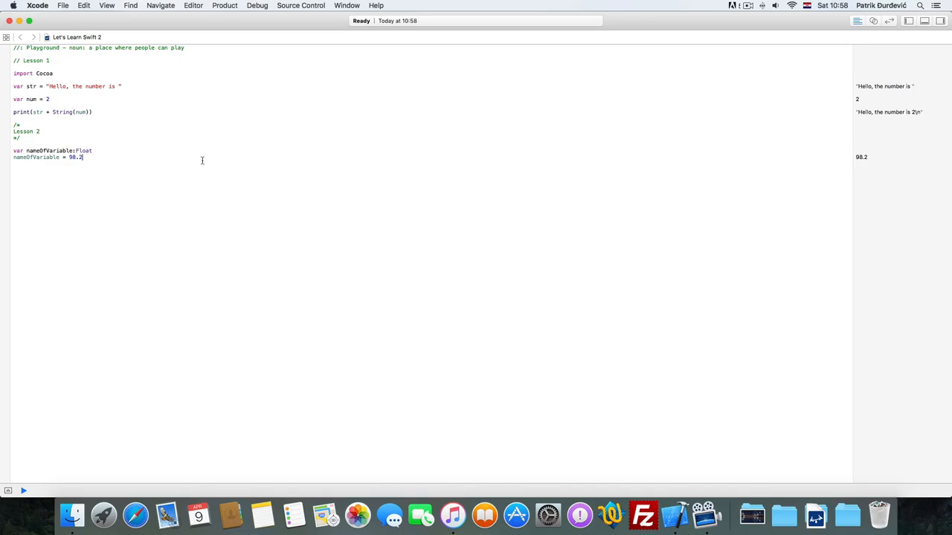
pyautogui.moveTo(723, 46)
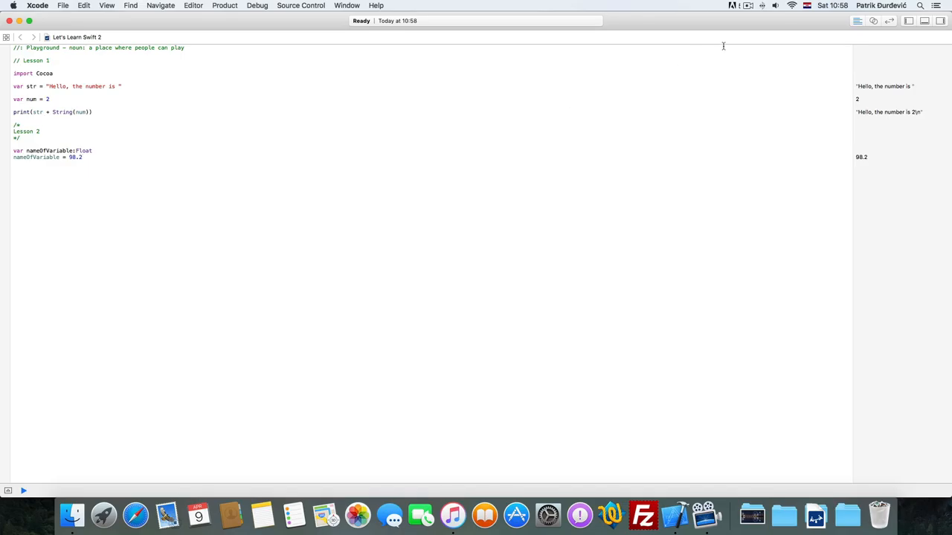